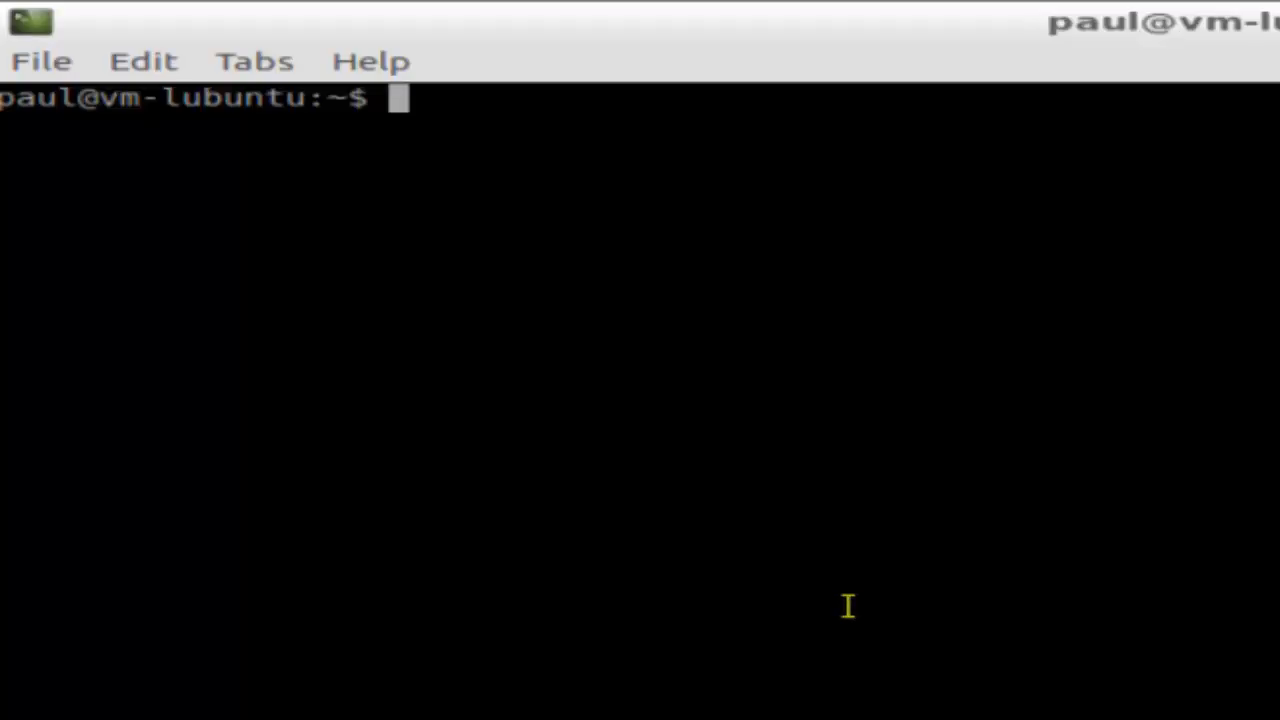
# Launch Vim on the new file f1.sh from the shell prompt
pyautogui.write('vim')
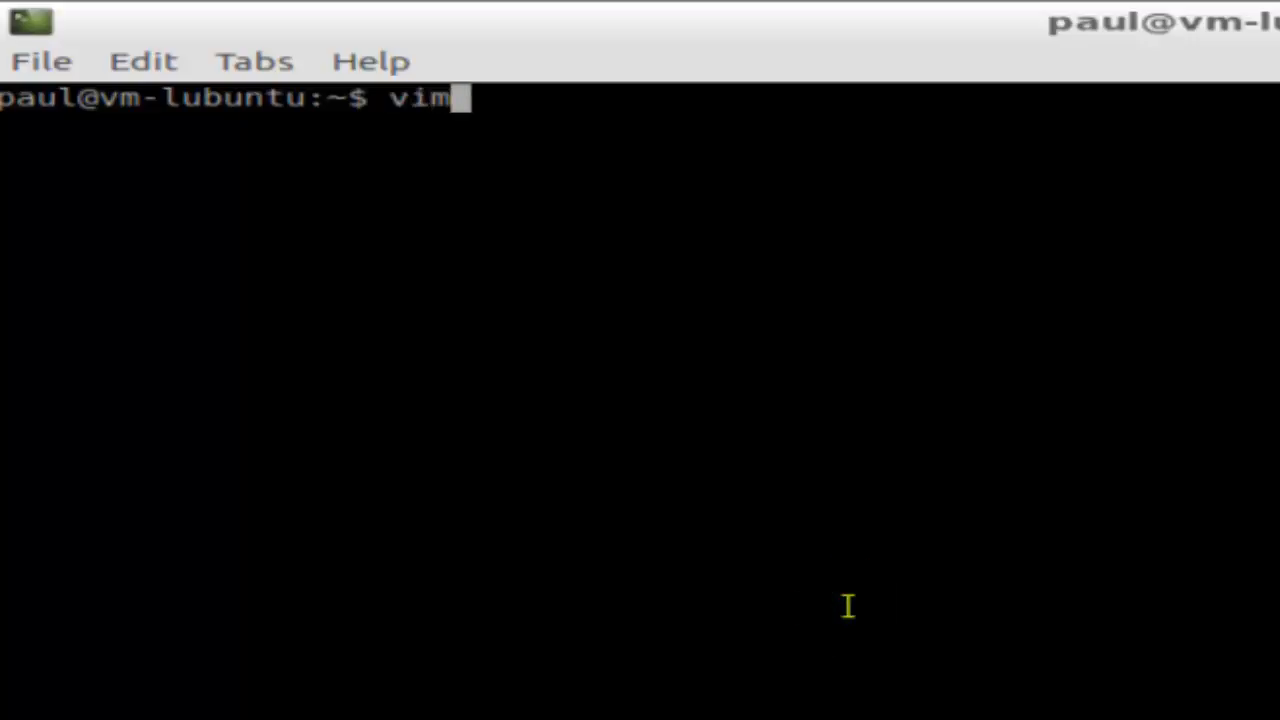
pyautogui.write('f1.')
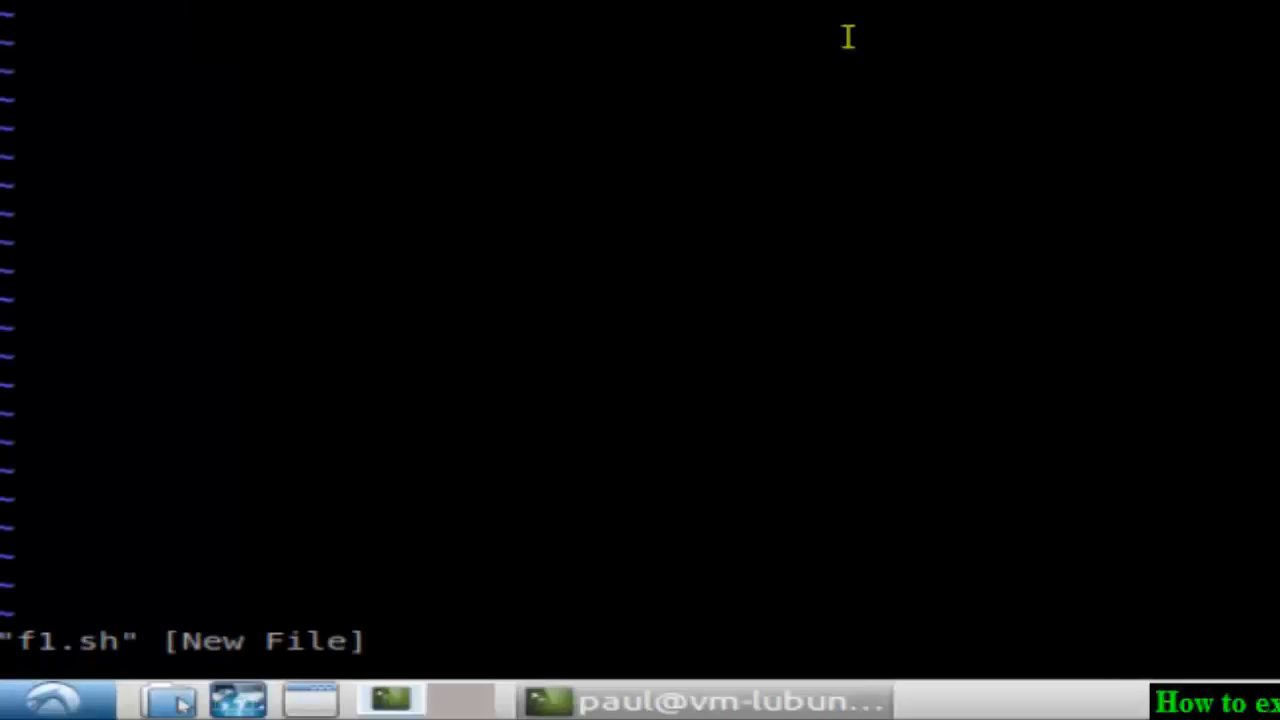
# Enter and leave insert mode, then issue :wq to write f1.sh and quit
pyautogui.press('i')
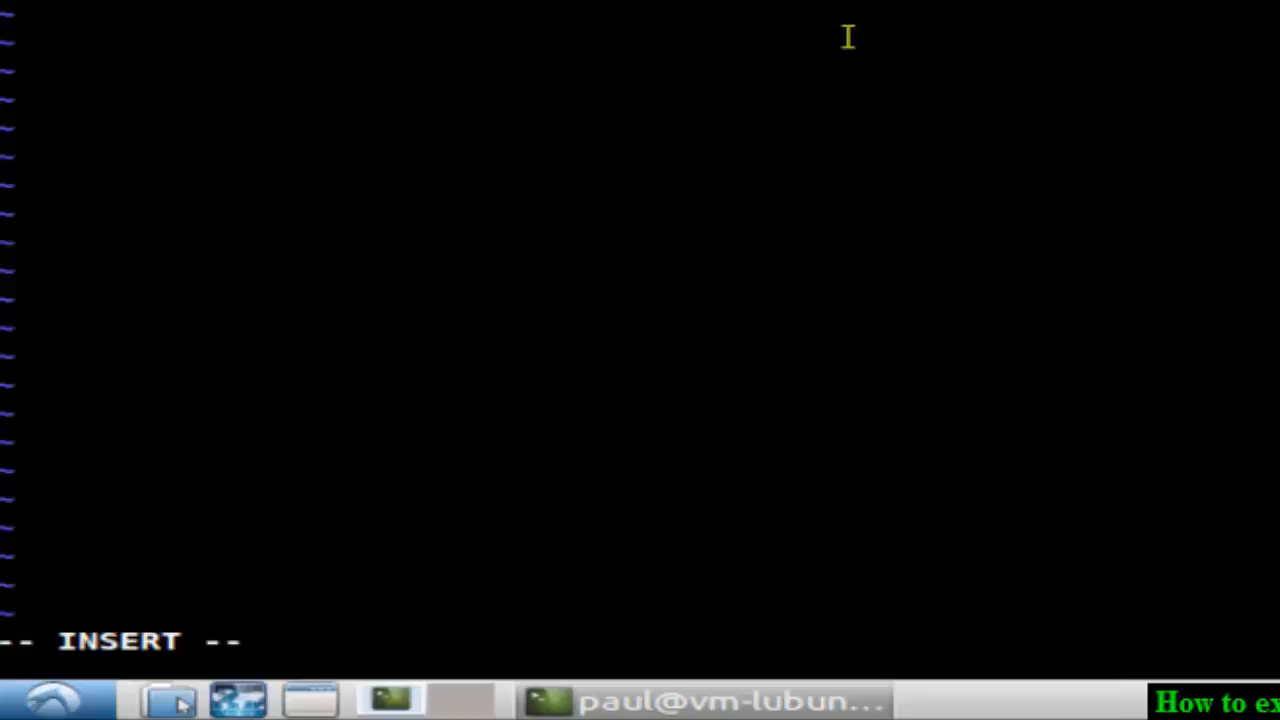
pyautogui.press('Escape')
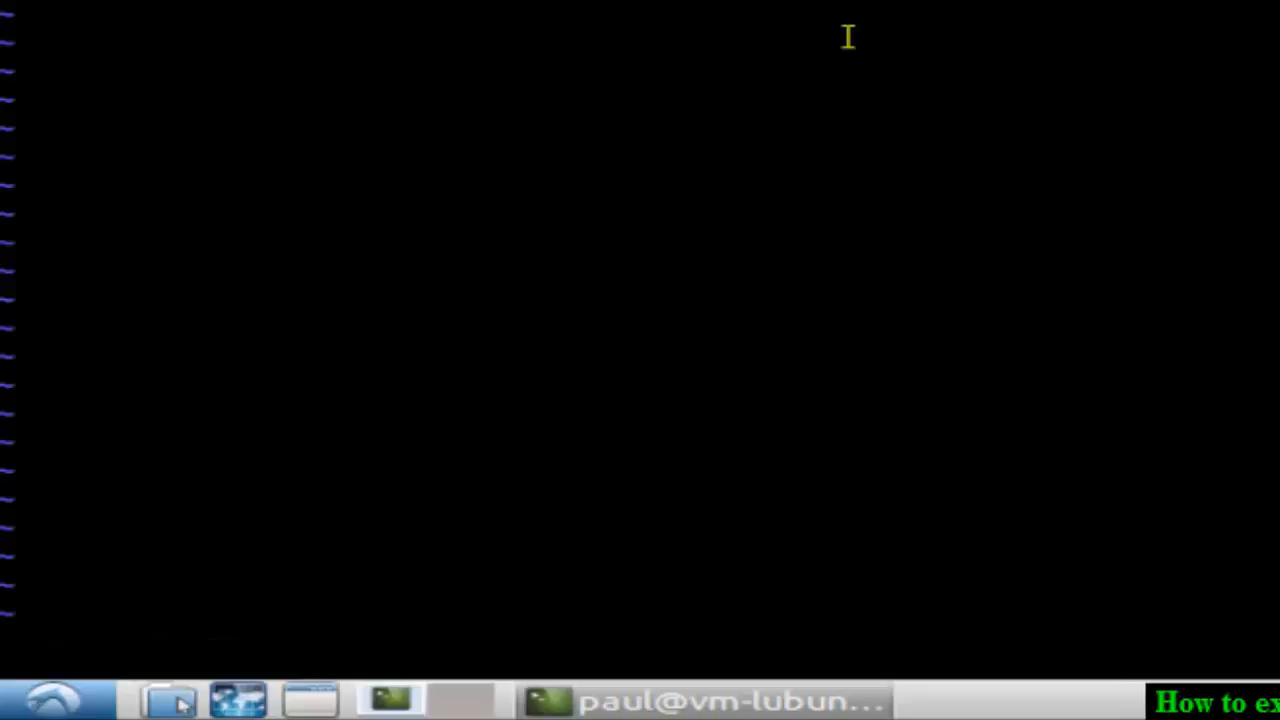
pyautogui.write(':wq')
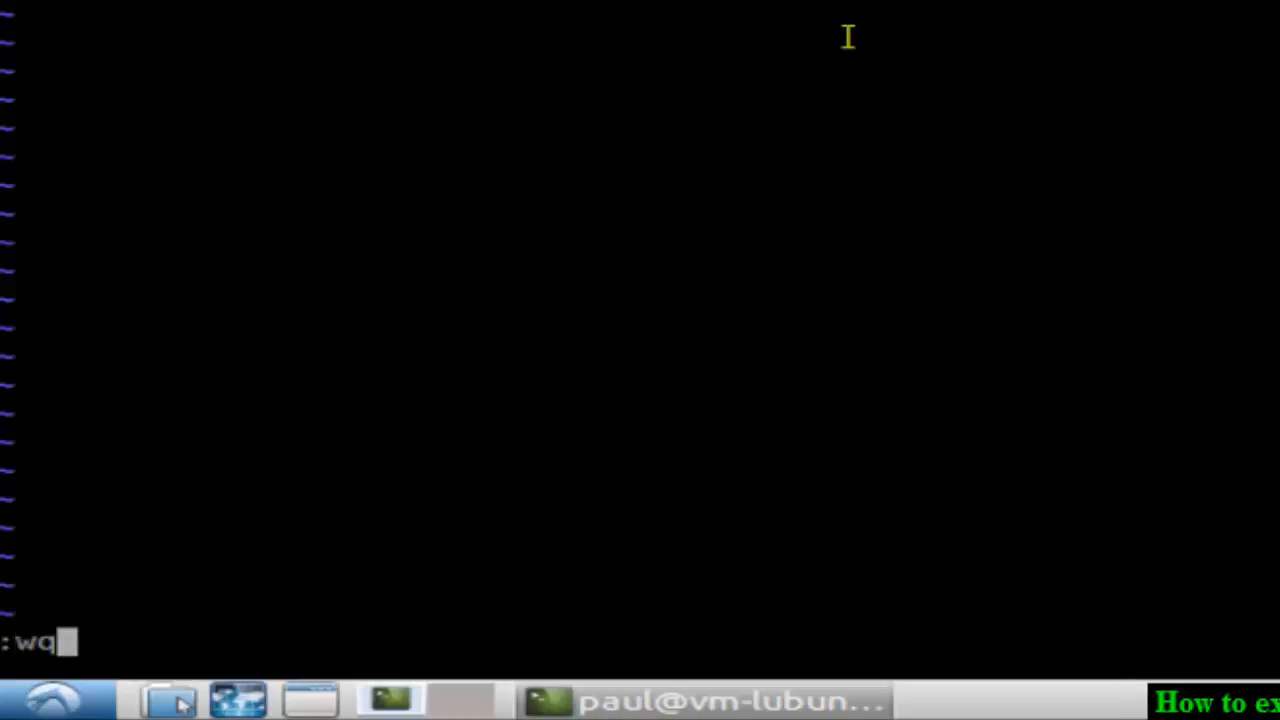